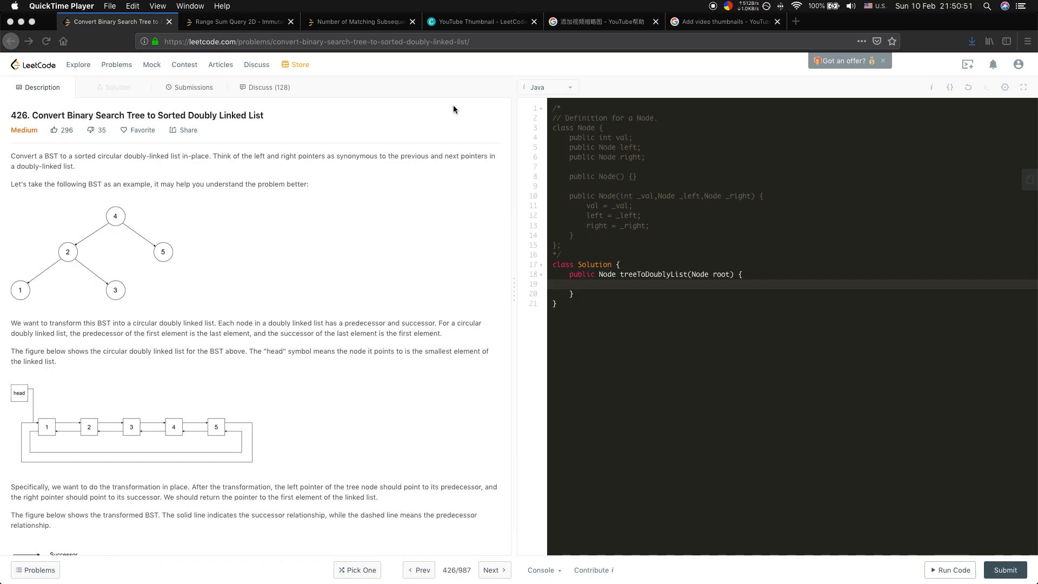
mouse_move(374, 236)
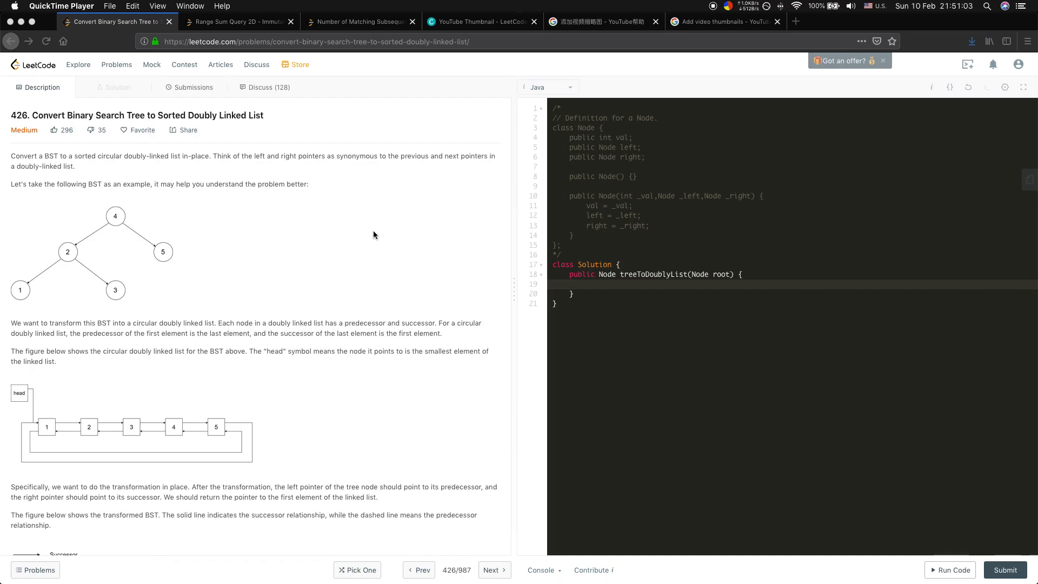
mouse_move(356, 257)
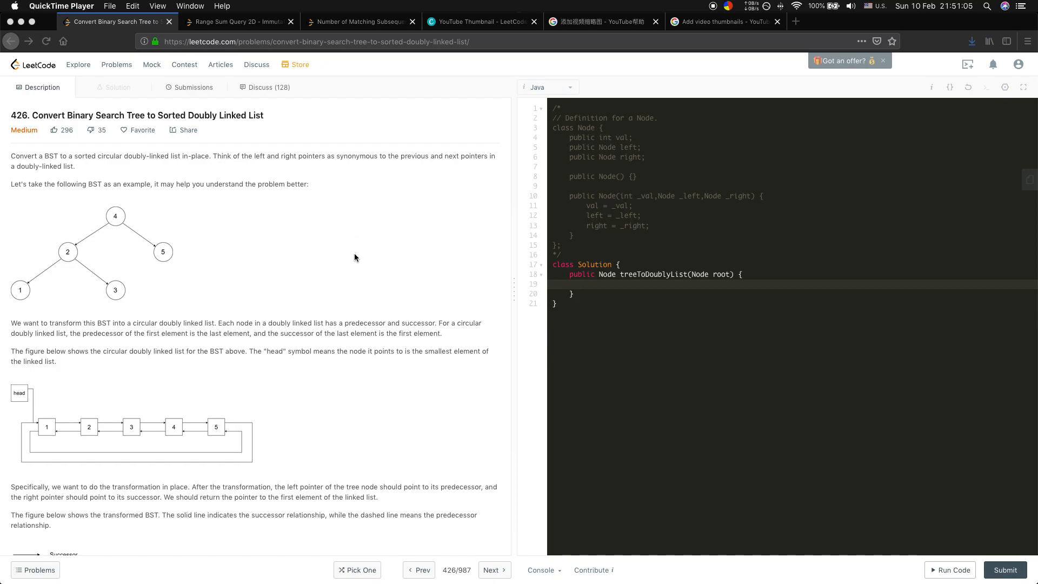
- Write the null-root guard returning null, then declare Node pre = null and Node head = null
scroll("down", 3)
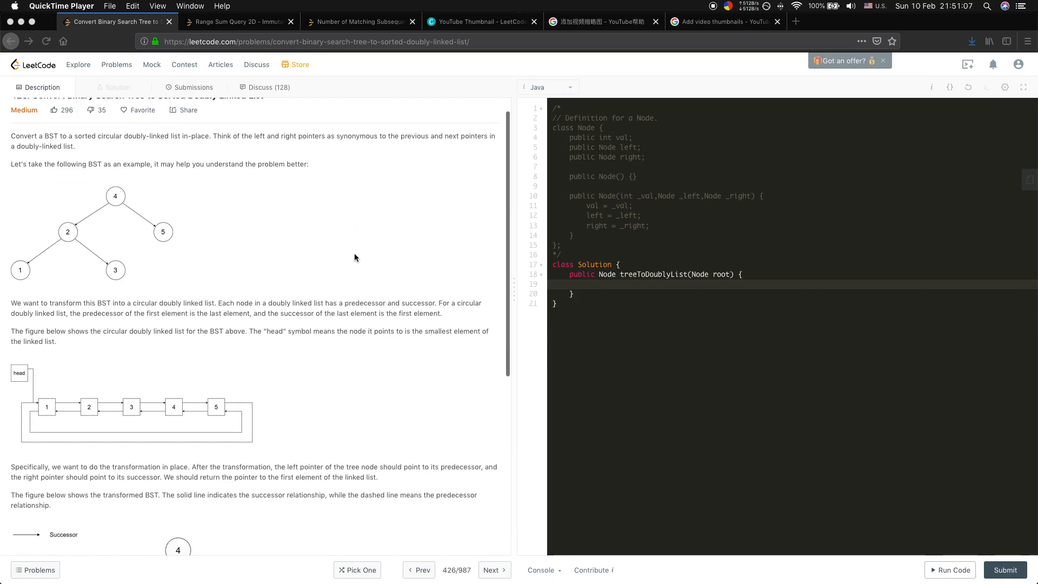
mouse_move(372, 293)
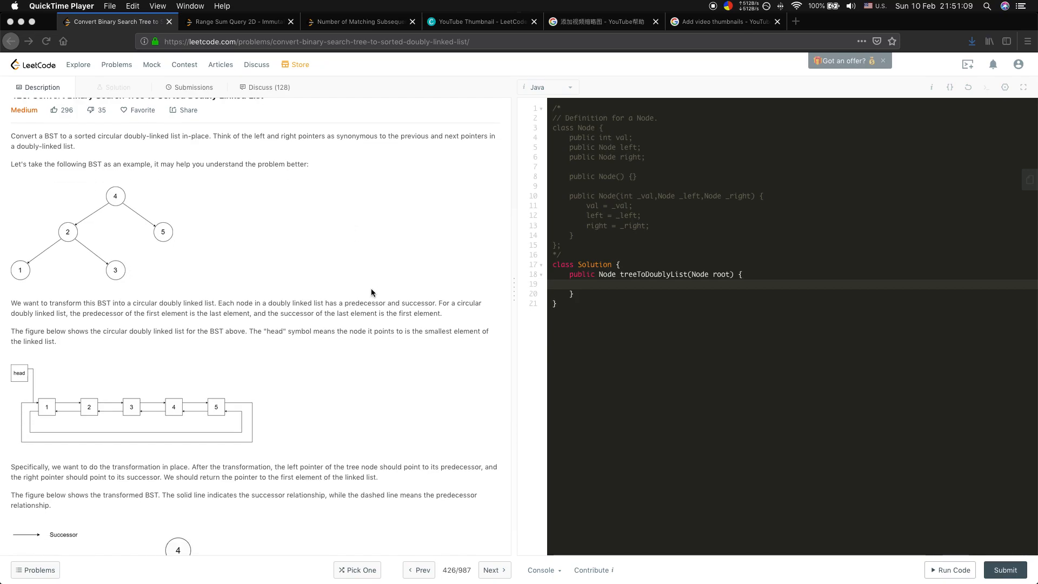
scroll("down", 3)
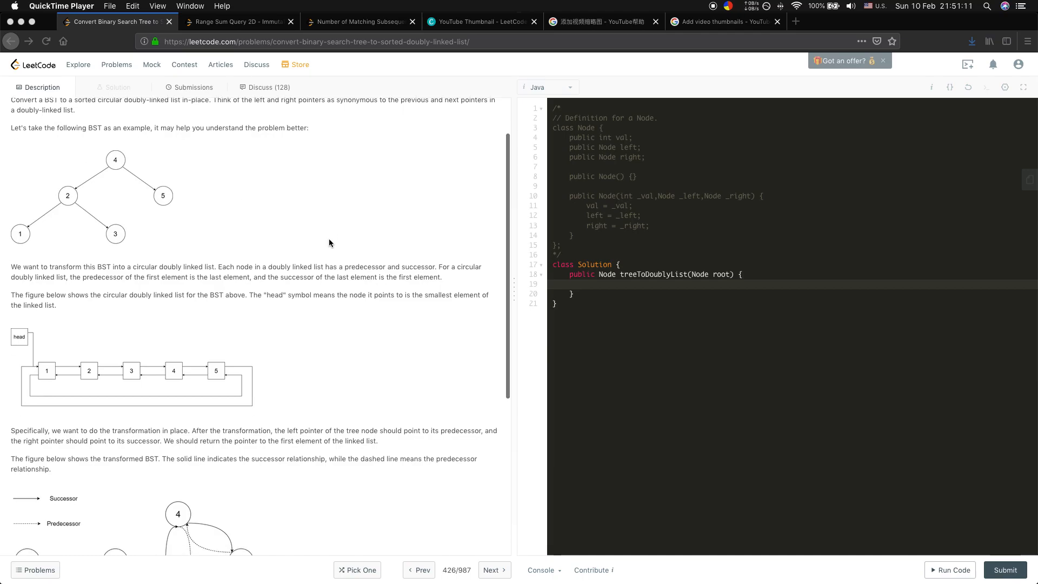
scroll("down", 3)
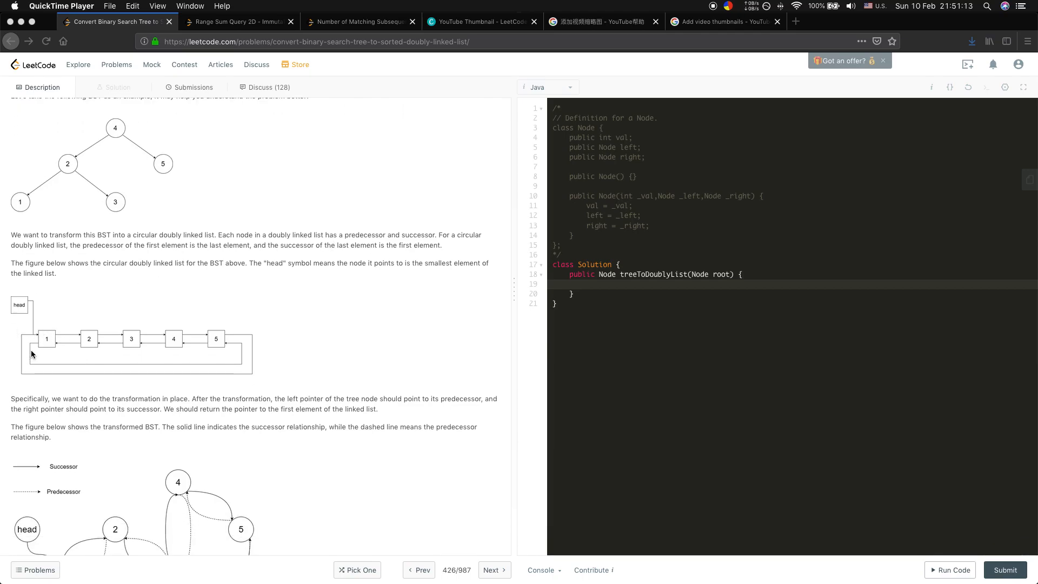
scroll("down", 3)
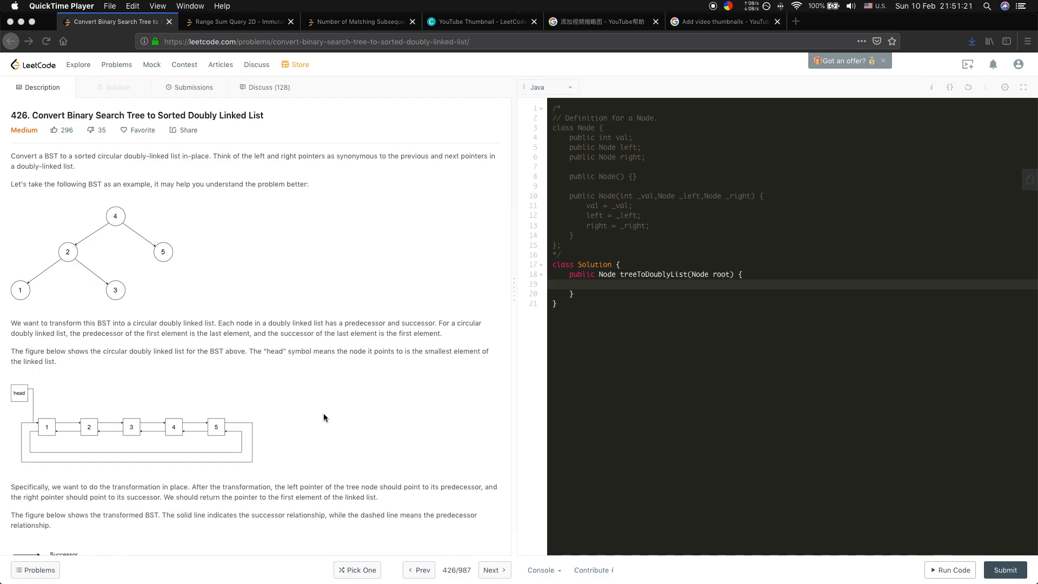
mouse_move(98, 377)
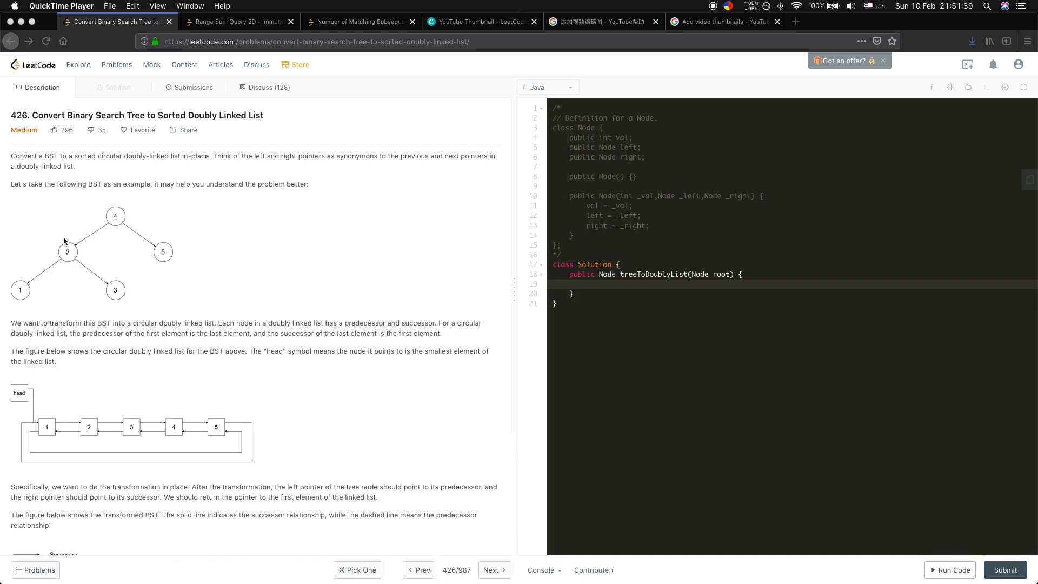
mouse_move(17, 301)
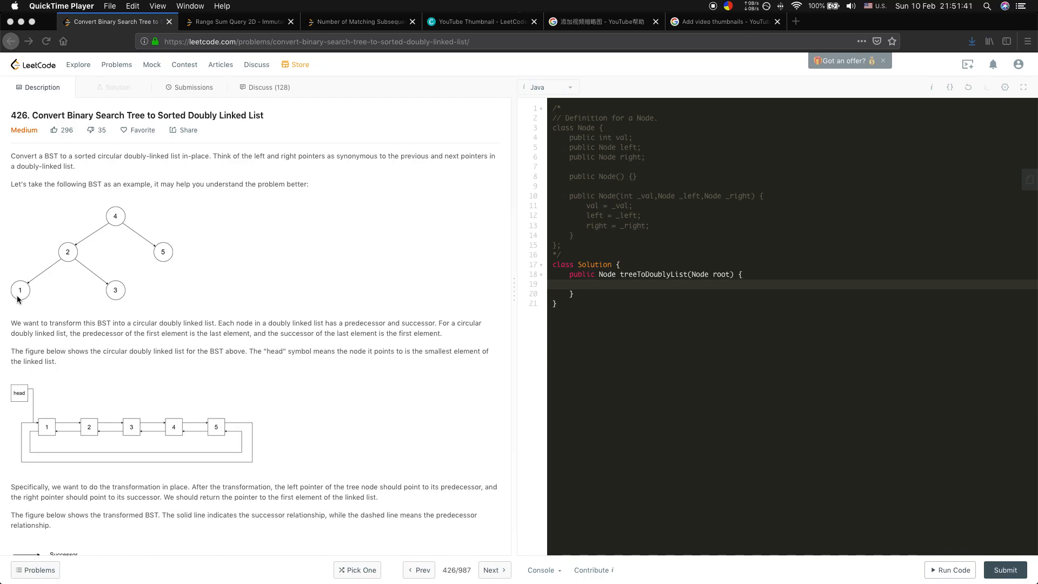
mouse_move(109, 290)
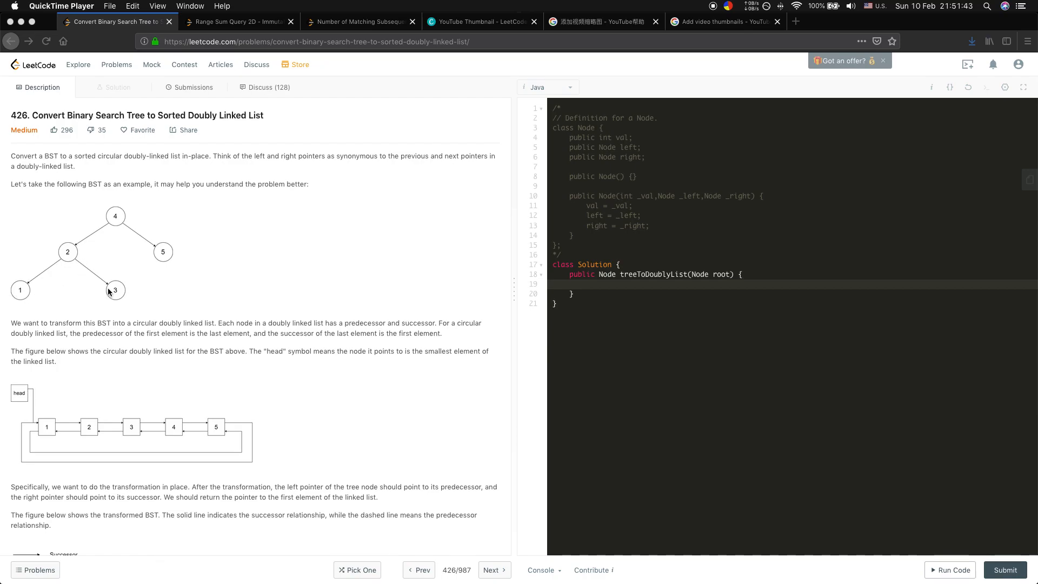
mouse_move(381, 279)
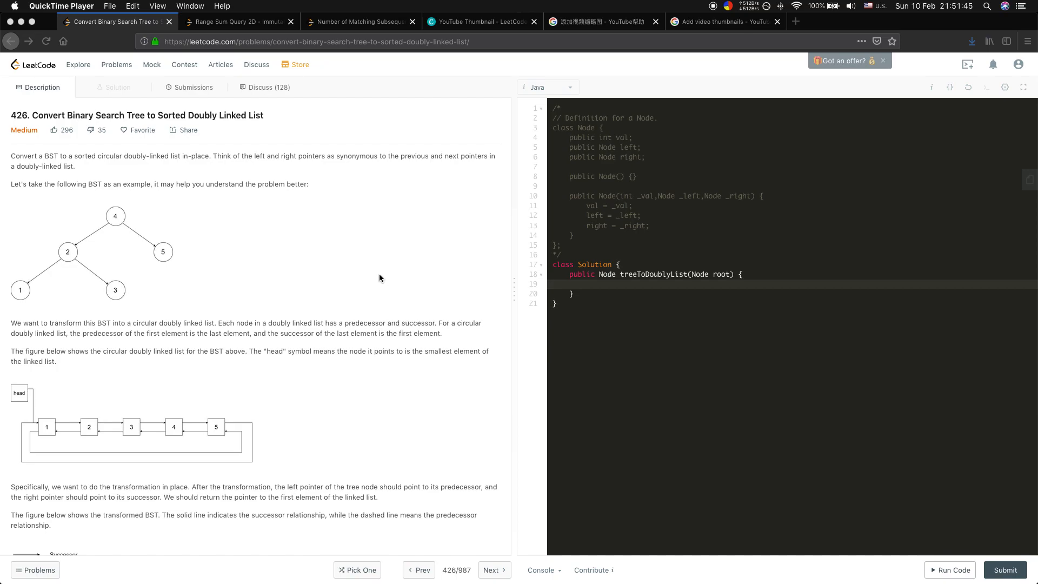
mouse_move(370, 278)
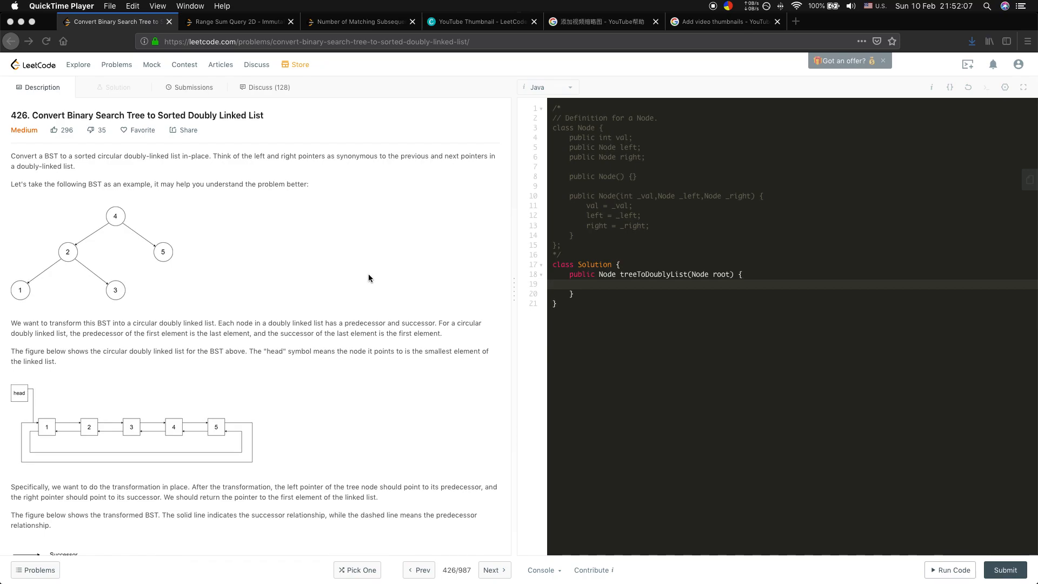
mouse_move(801, 291)
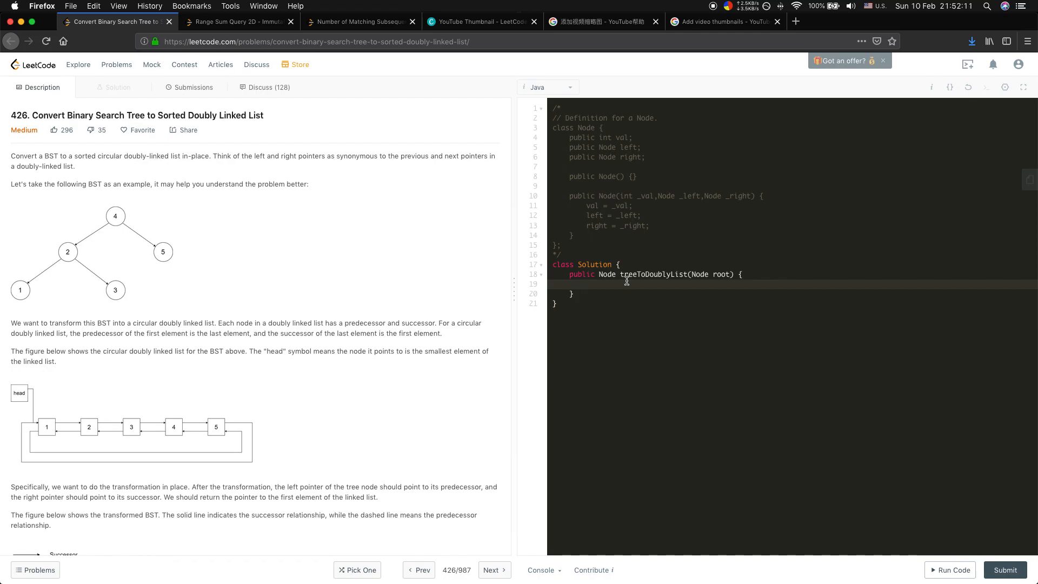
type("if ()")
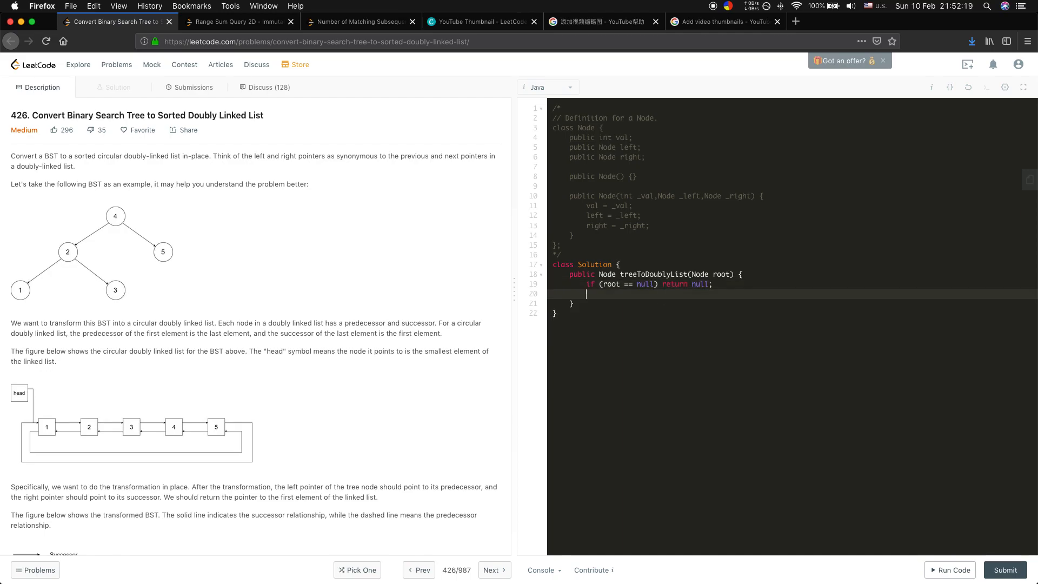
type("Node pre =")
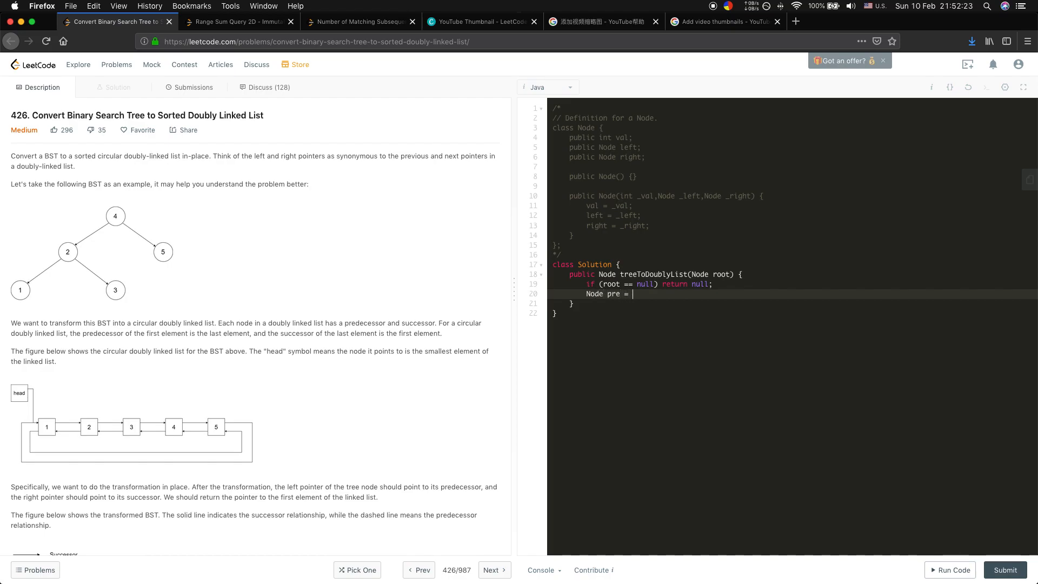
type("null;")
type("Node head = h")
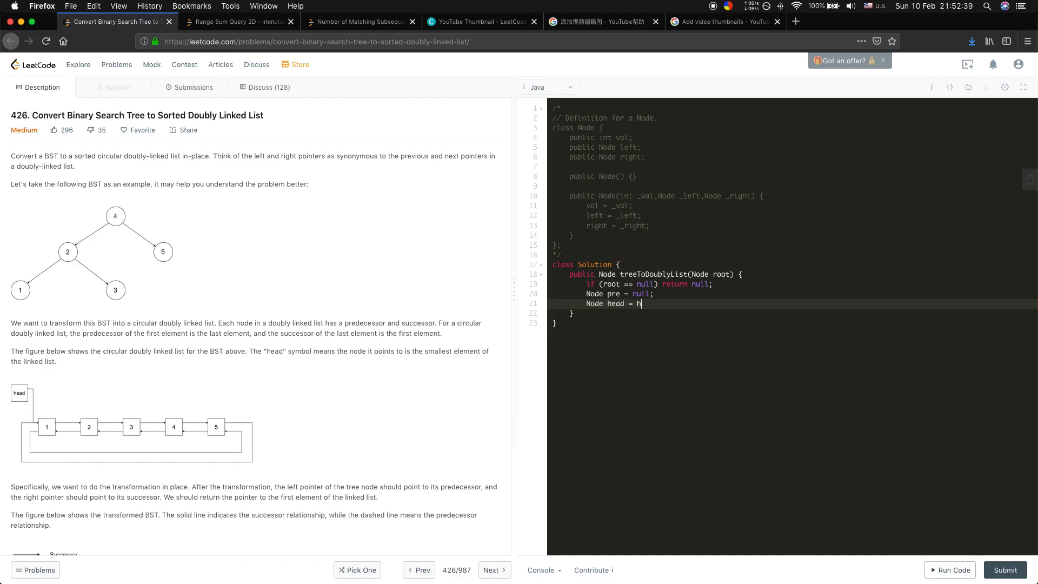
type("ull;")
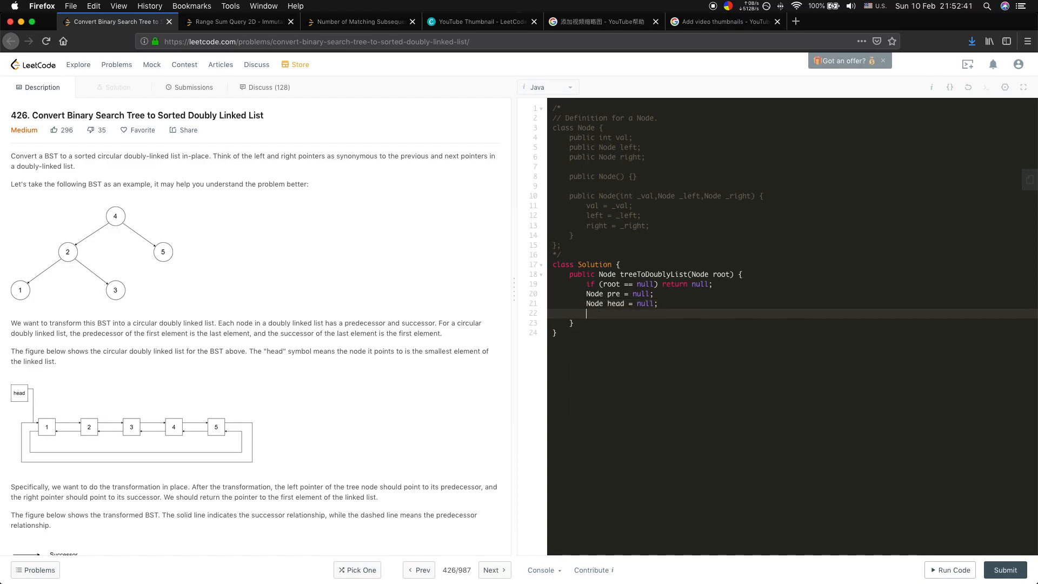
- Declare Deque<Node> stack = new ArrayDeque<>() and the outer while over !stack.isEmpty() || root != null
type("Deque")
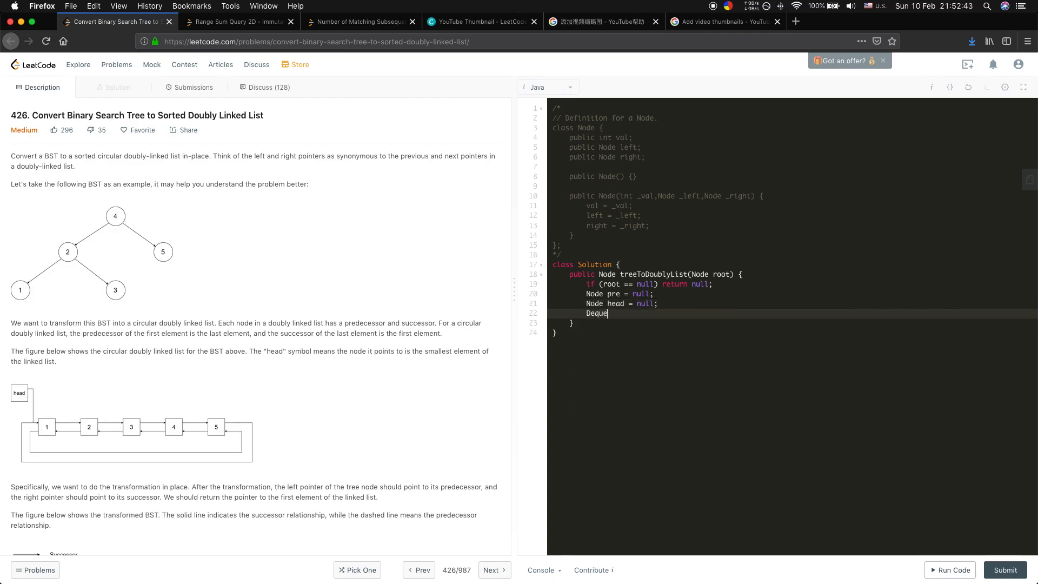
type("<")
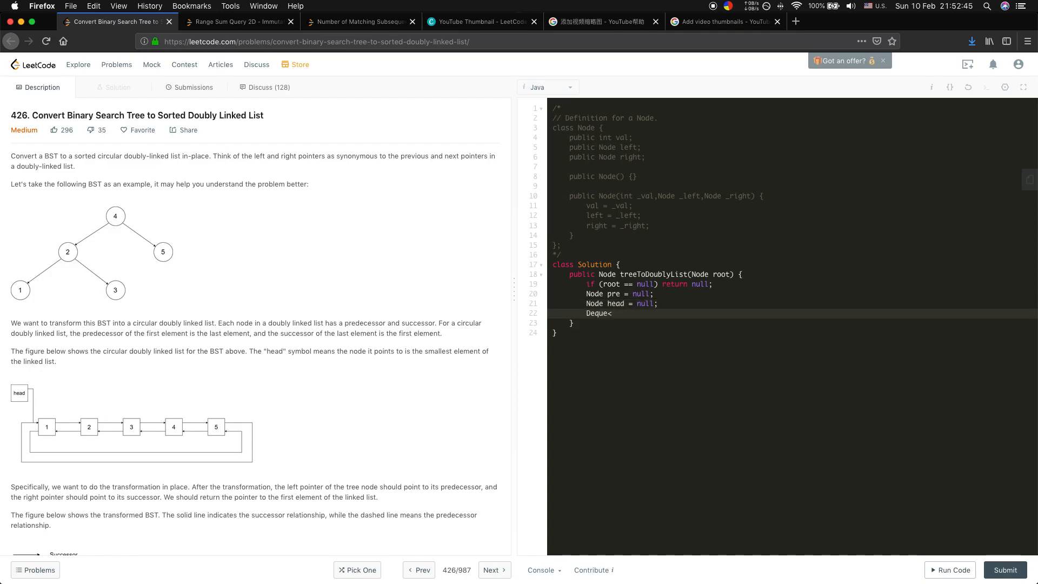
type("Node> stack = new A")
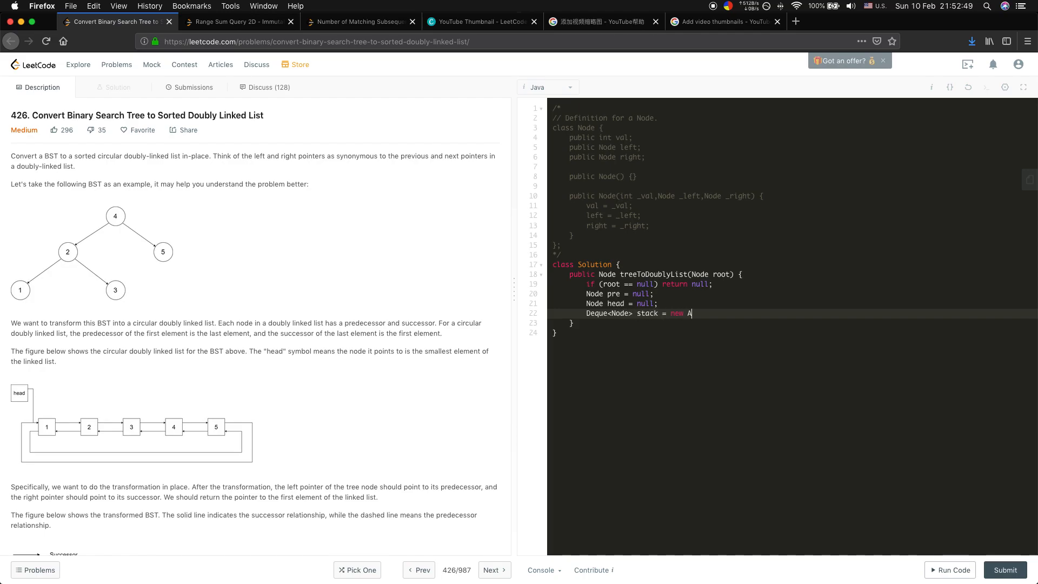
type("rrayDeque<>();")
type("while (!")
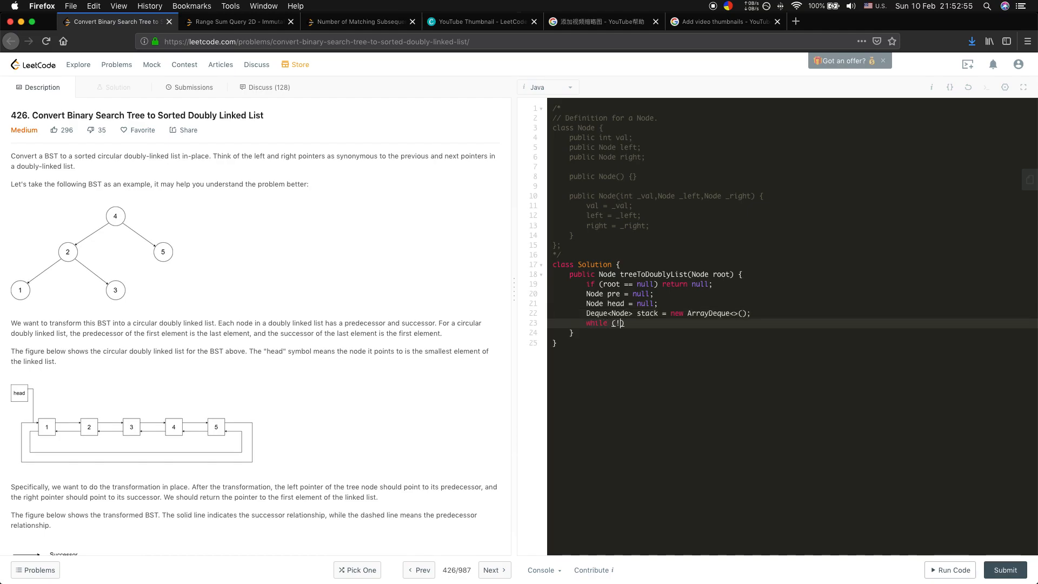
type("syac")
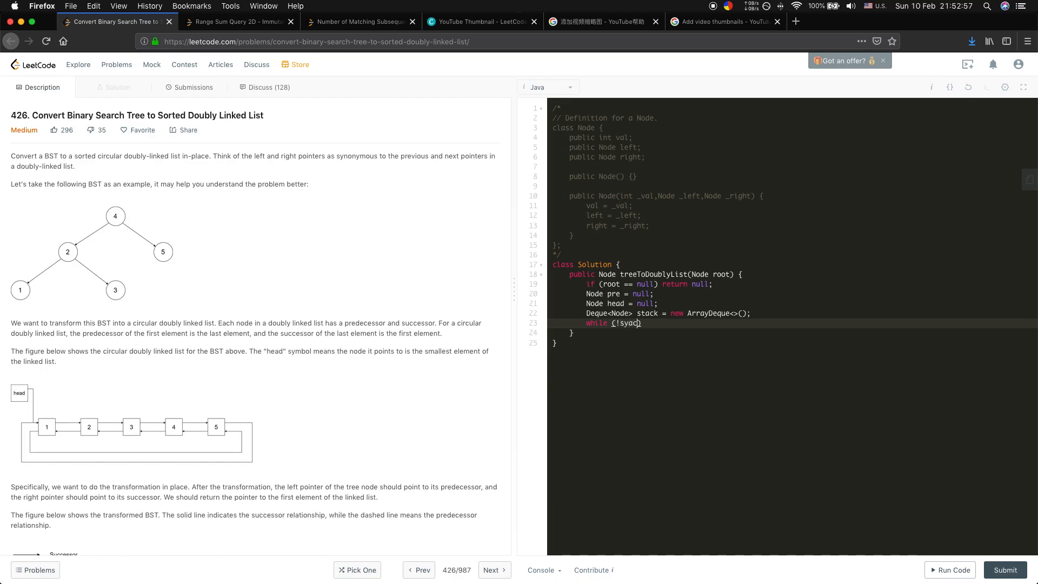
type("stac")
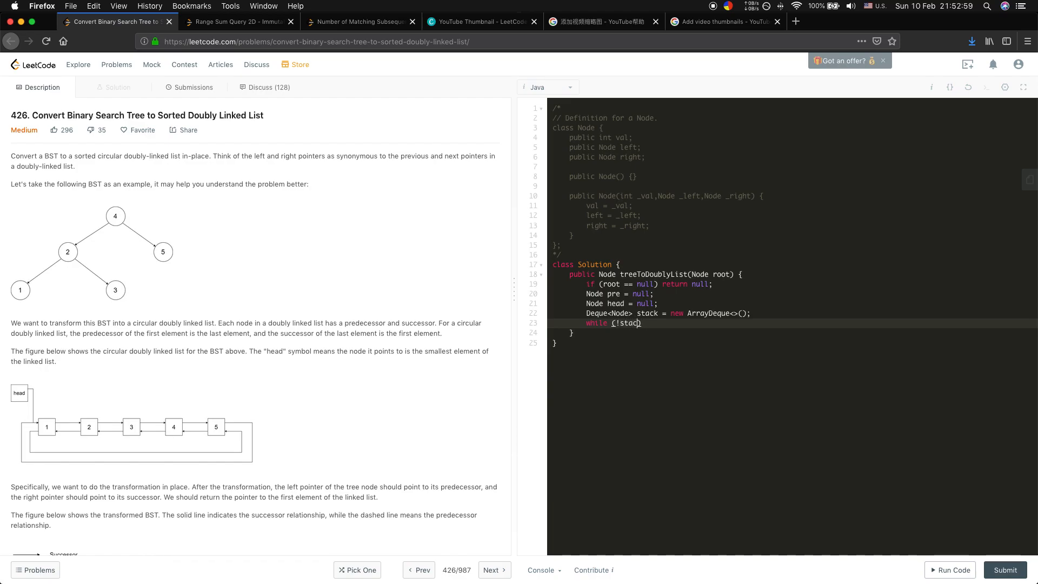
type(".i")
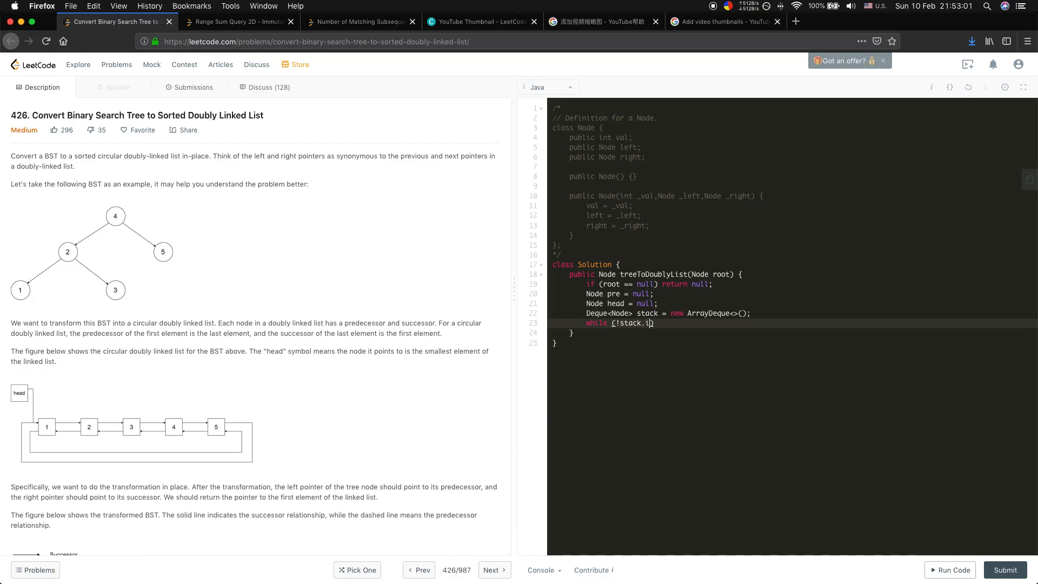
type("sEmpty(")
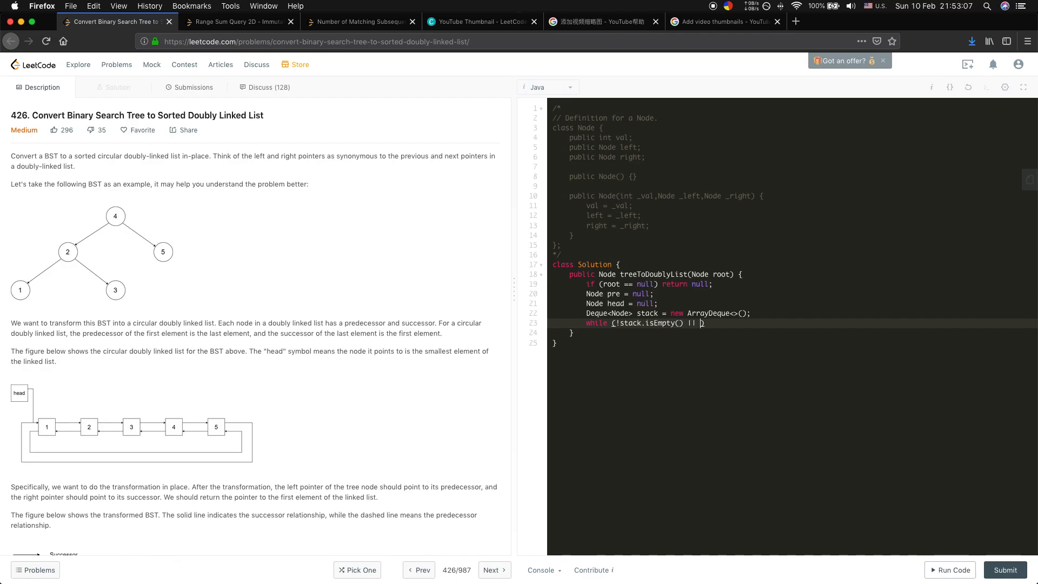
type("root != nul")
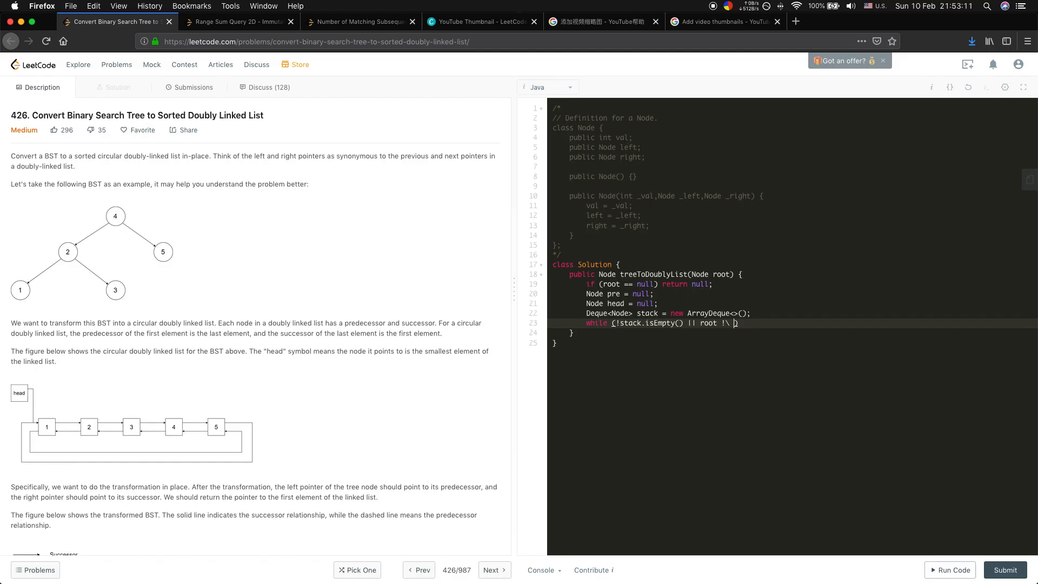
type("= nu;;")
type("while")
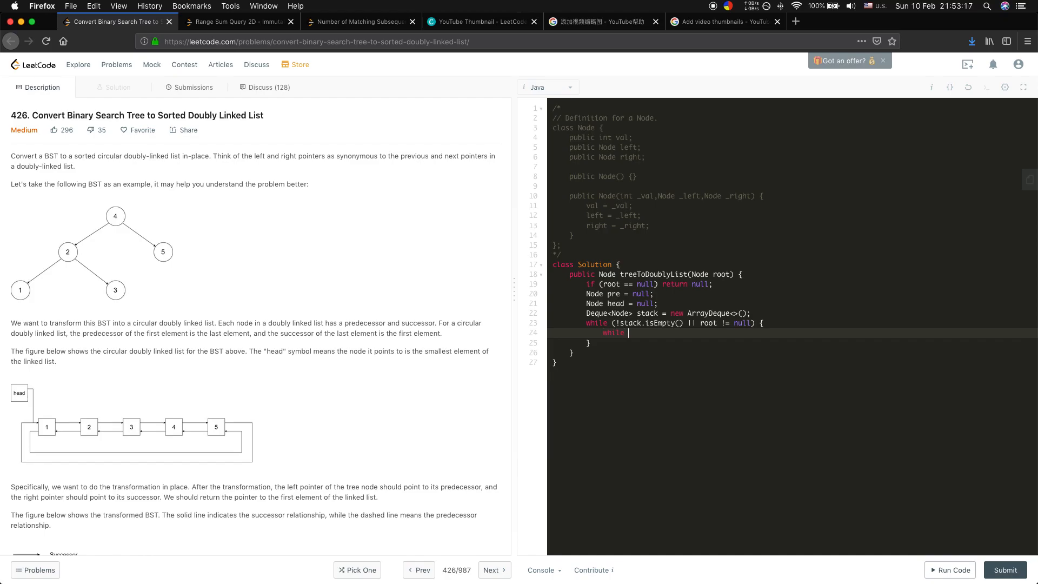
- Add the inner while pushing root and moving to root.left, then root = stack.pop()
type("(root != null) {")
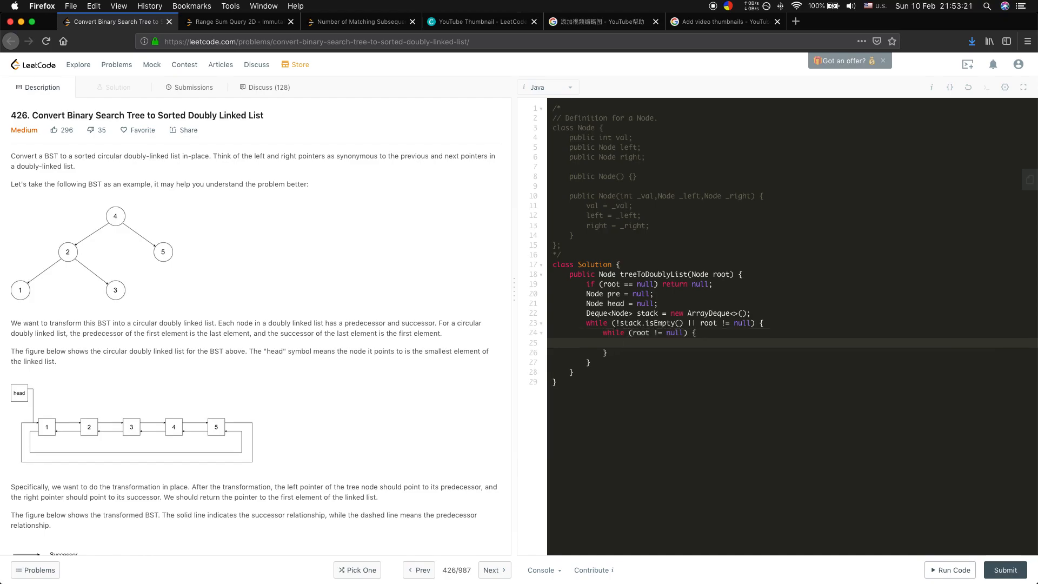
type("stack.")
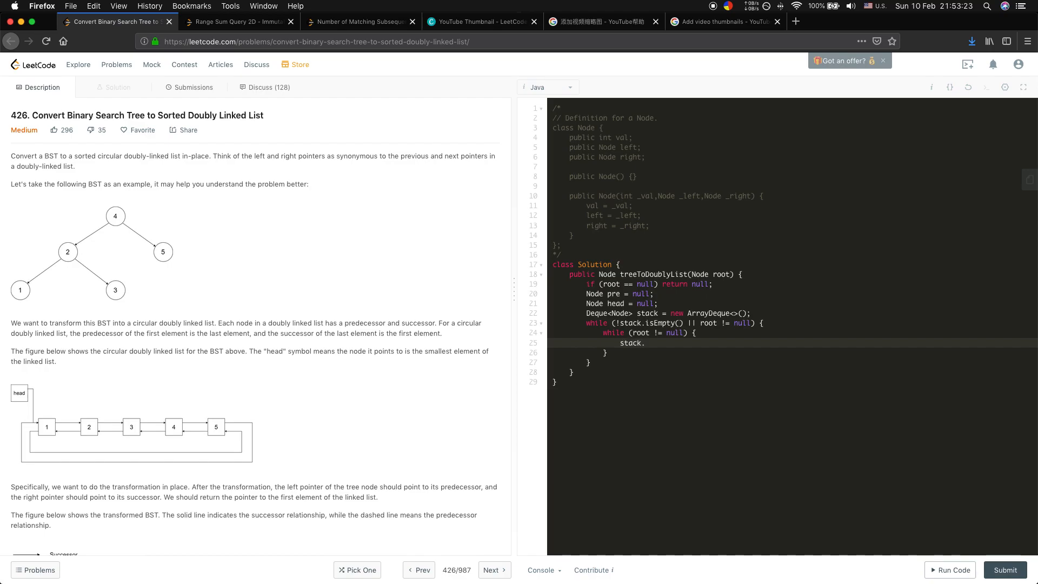
type("p")
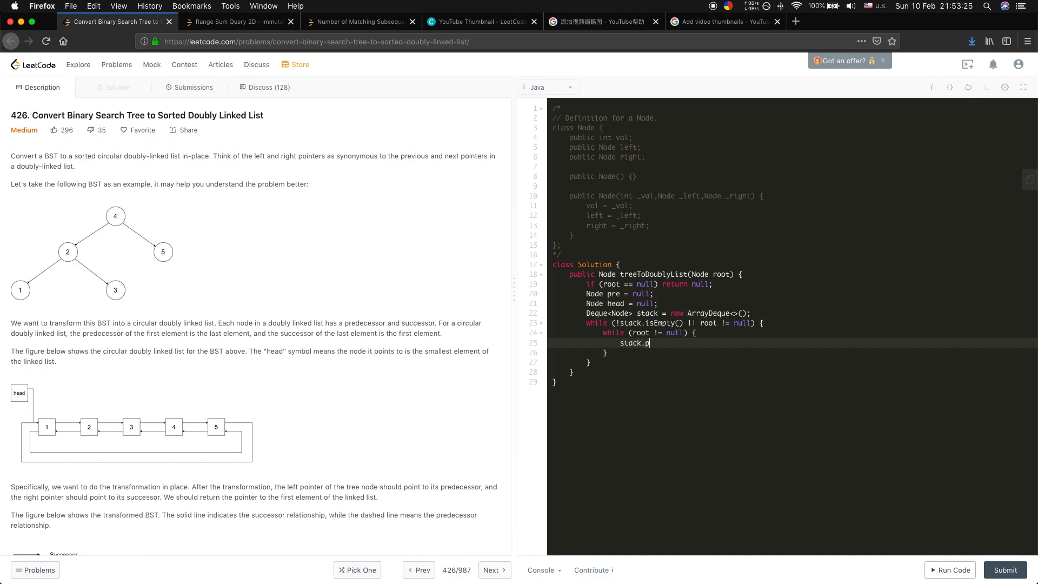
type("ush(root);")
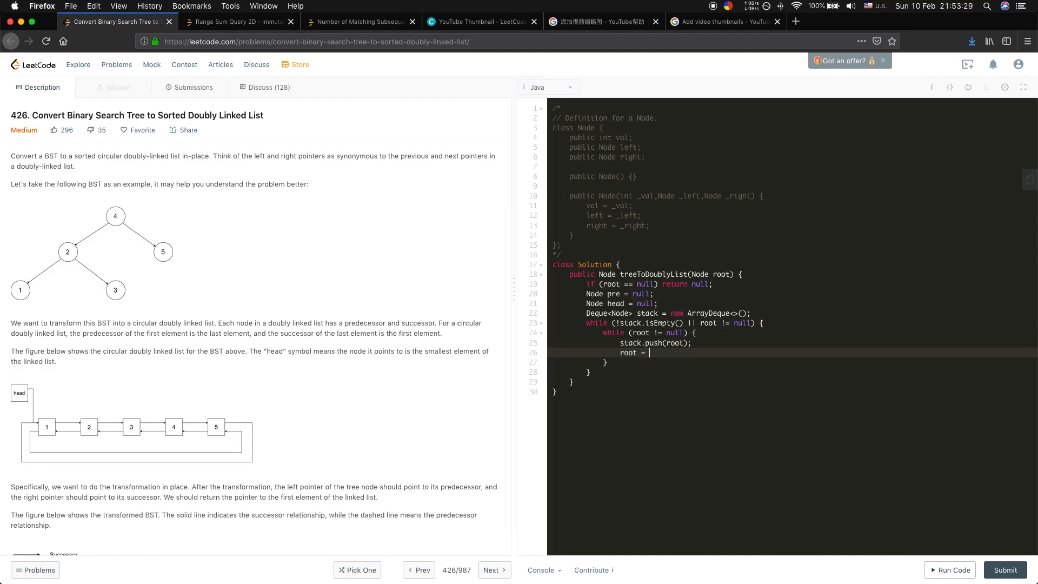
type("root.left;")
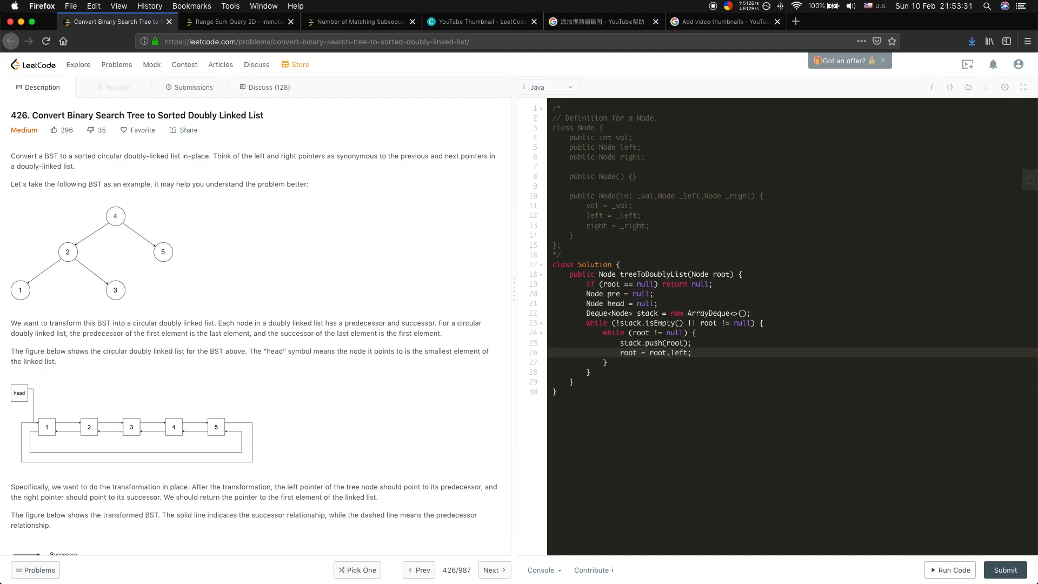
type("root =")
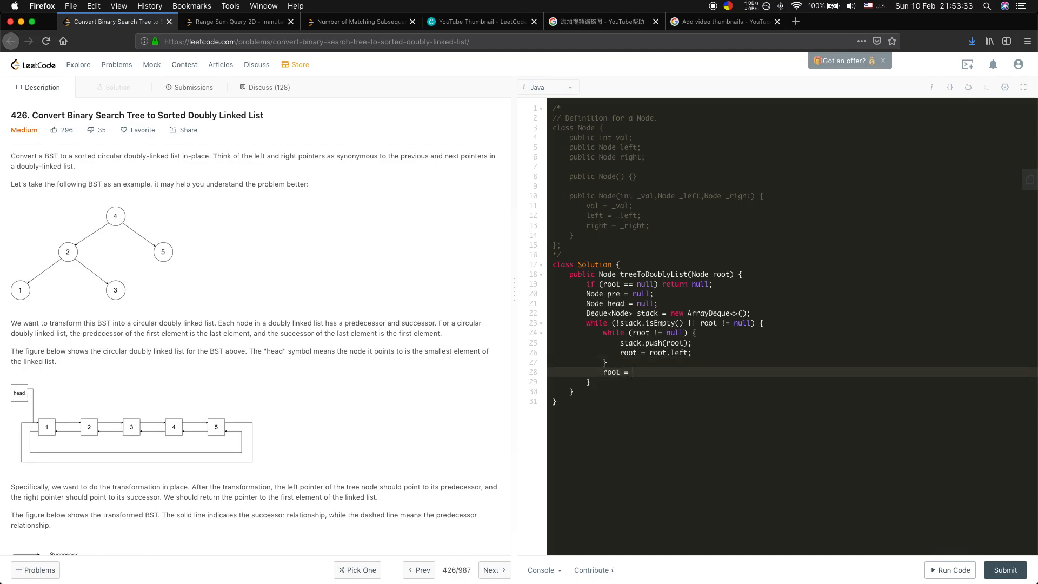
type("stack.")
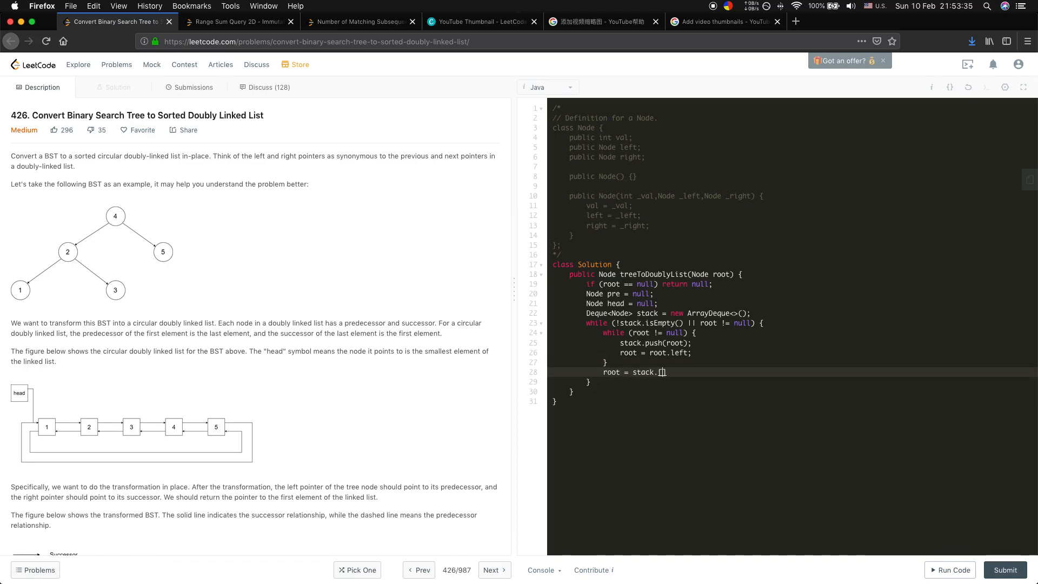
type("pop()")
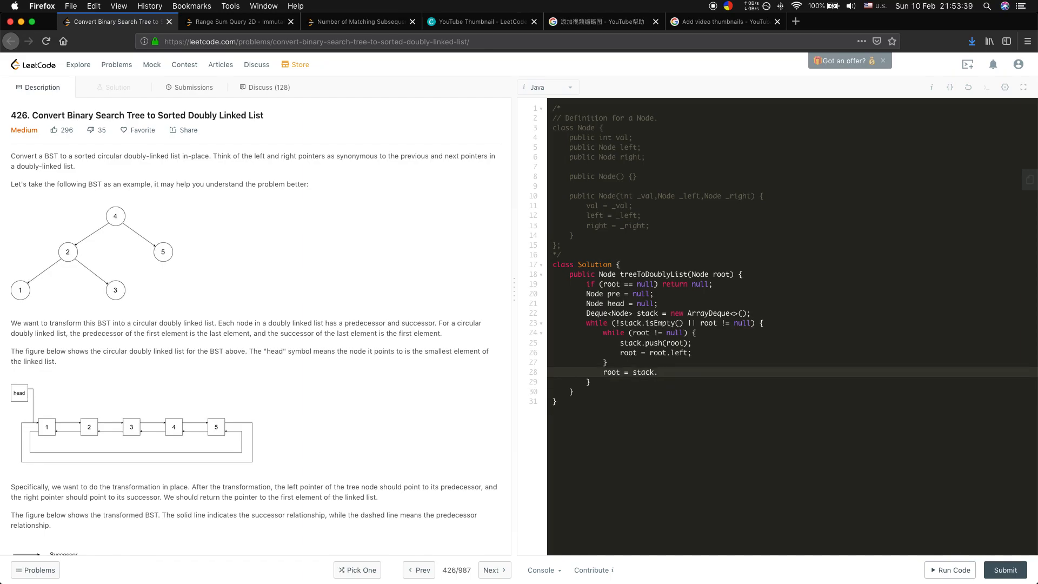
type("pos")
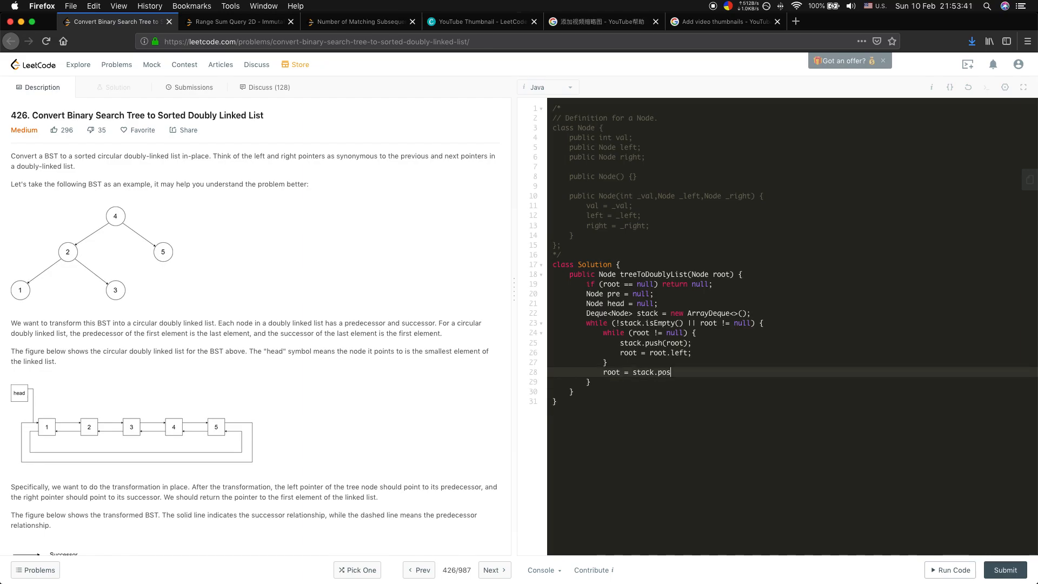
type("p();")
type("if (pre == ")
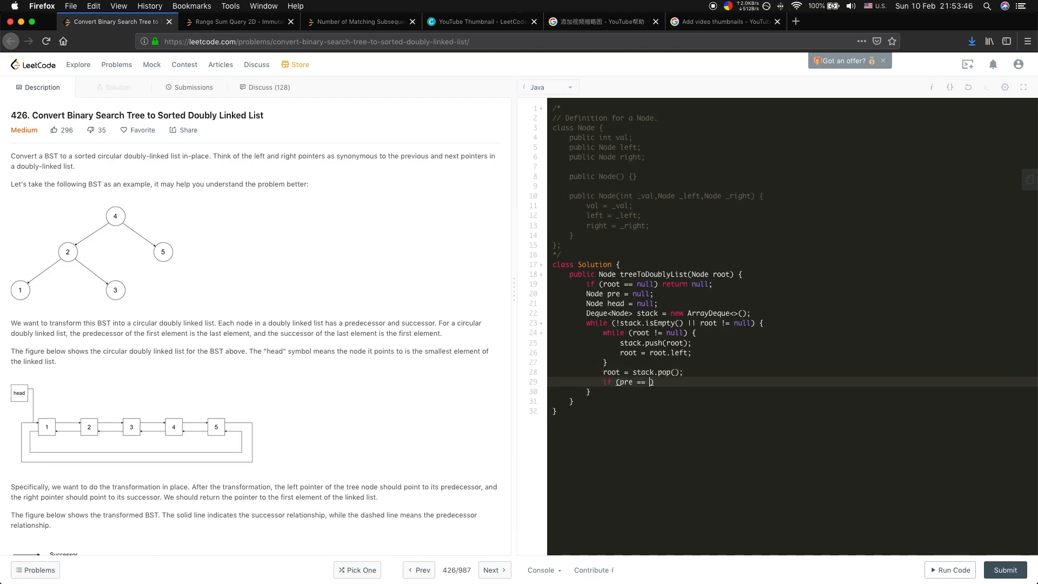
- Write if (pre == null) head = root; else pre.right = root; root.left = pre;
type("null) {")
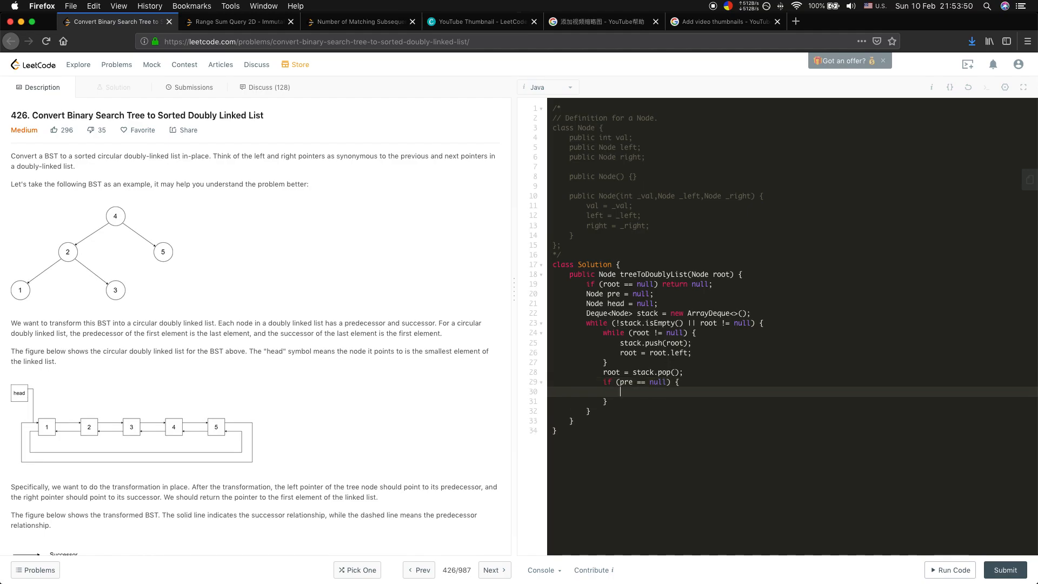
type("head = ro")
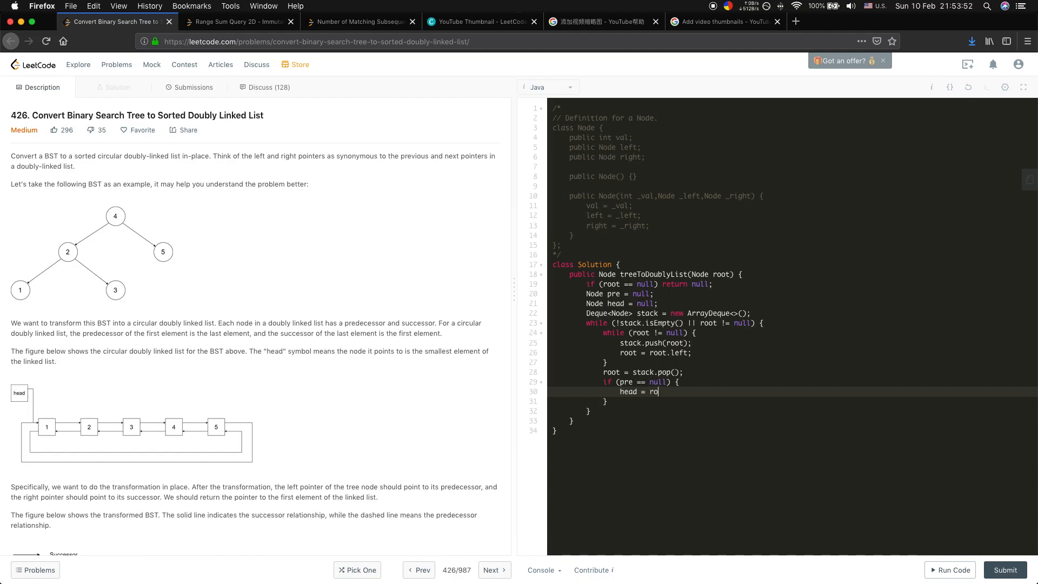
type("ot;")
left_click(793, 401)
type(" else {")
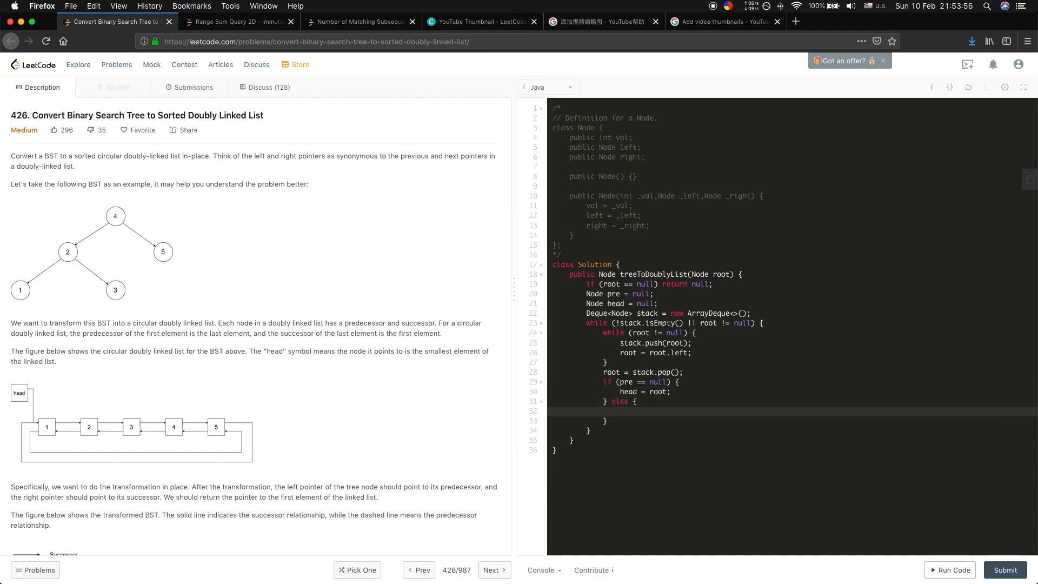
type("p")
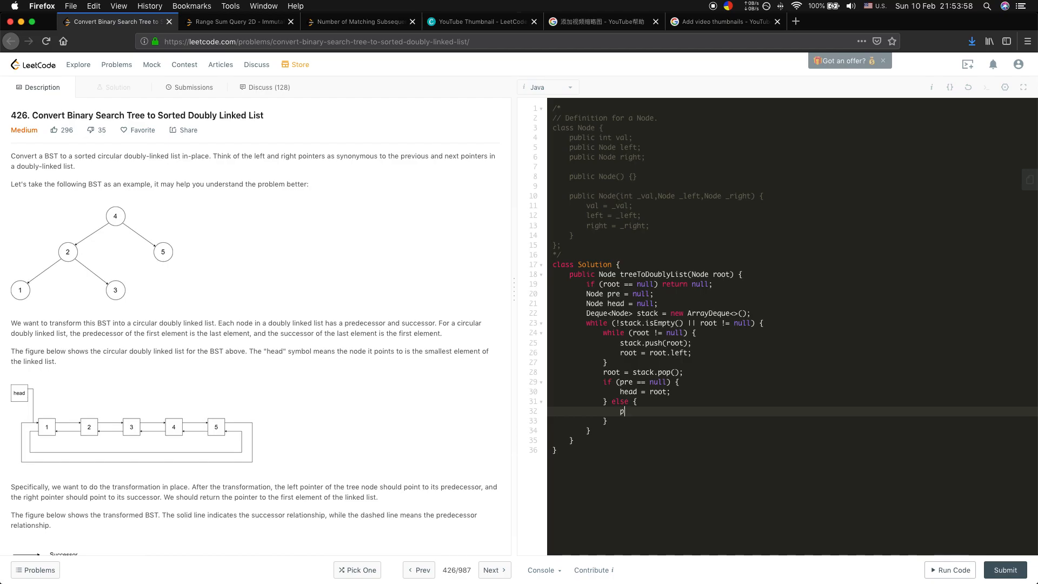
type("re.right = ro")
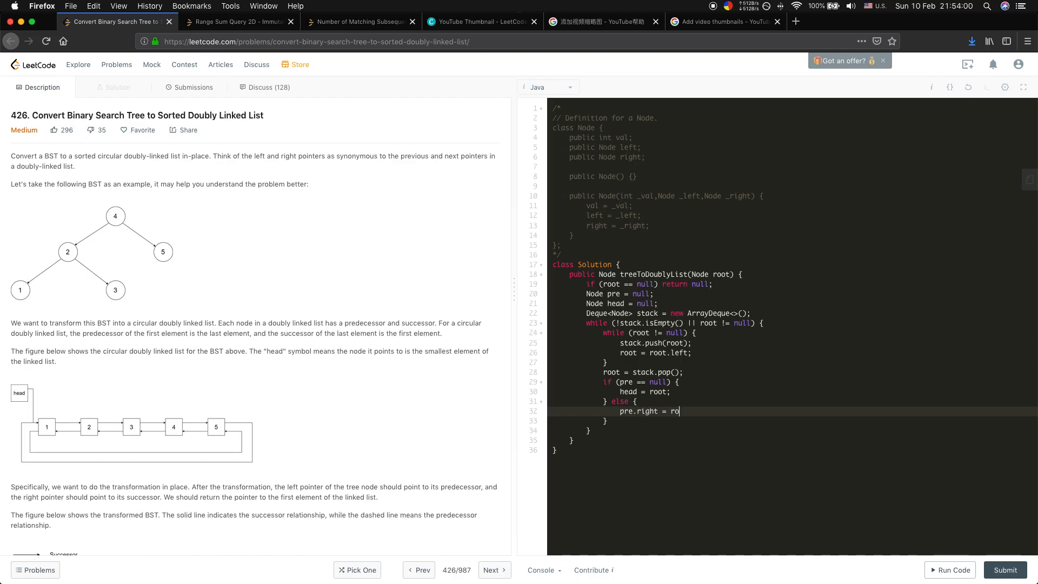
type("ot;")
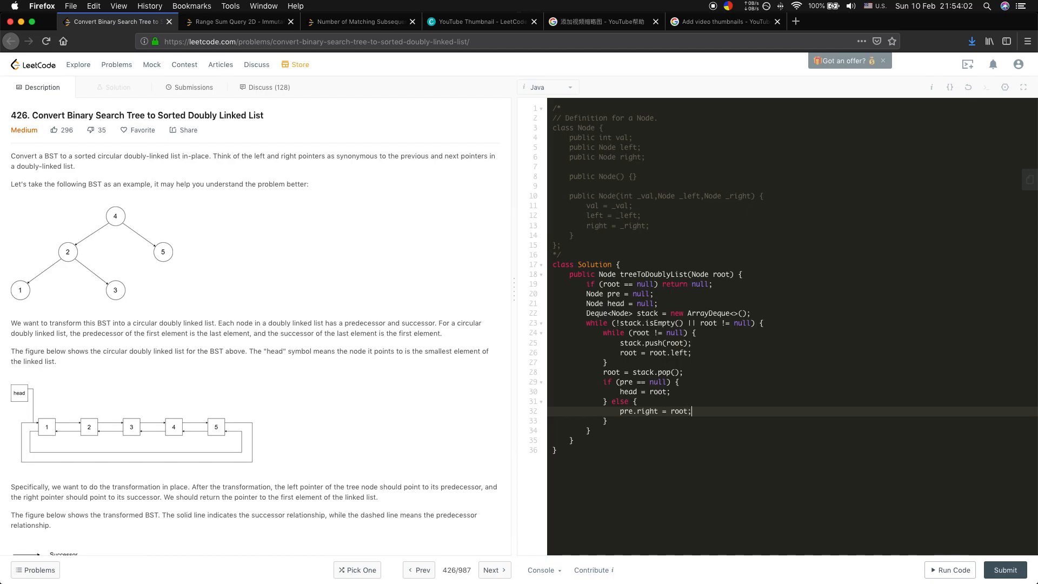
type("root")
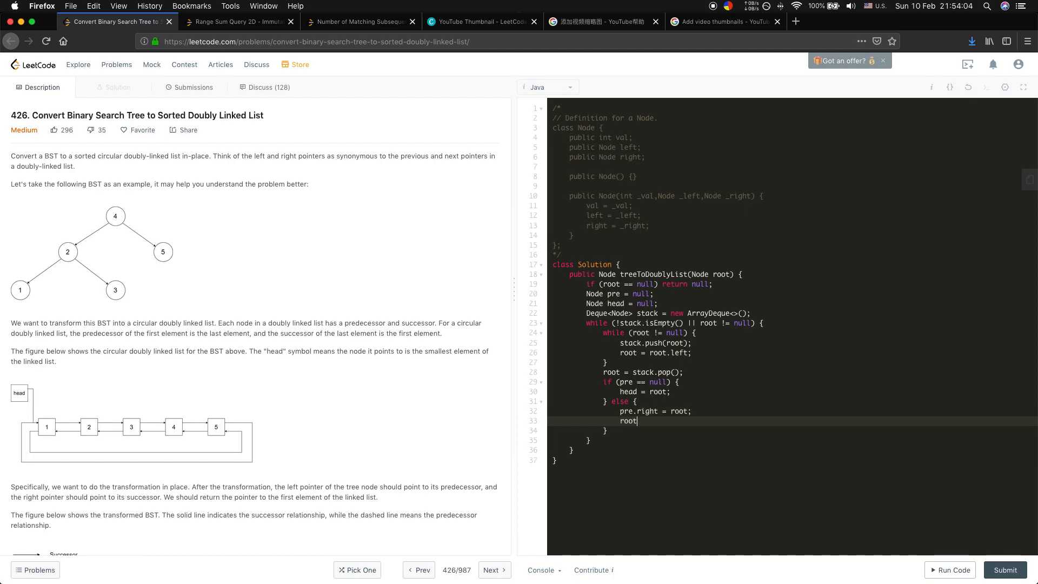
type(".left =")
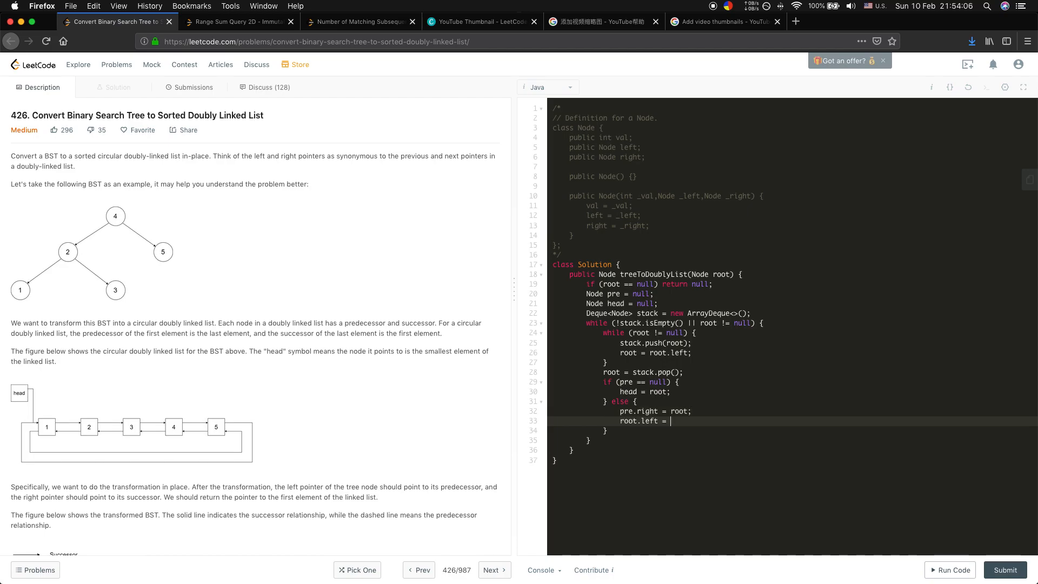
type("pre;")
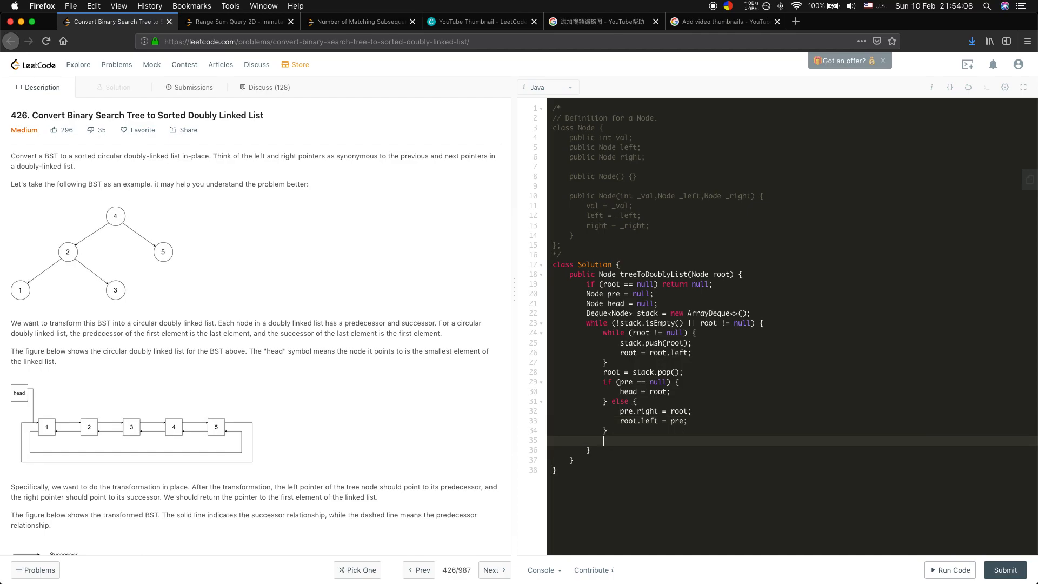
- Advance with pre = root and root = root.right
type("pre = root;")
type("root = roo")
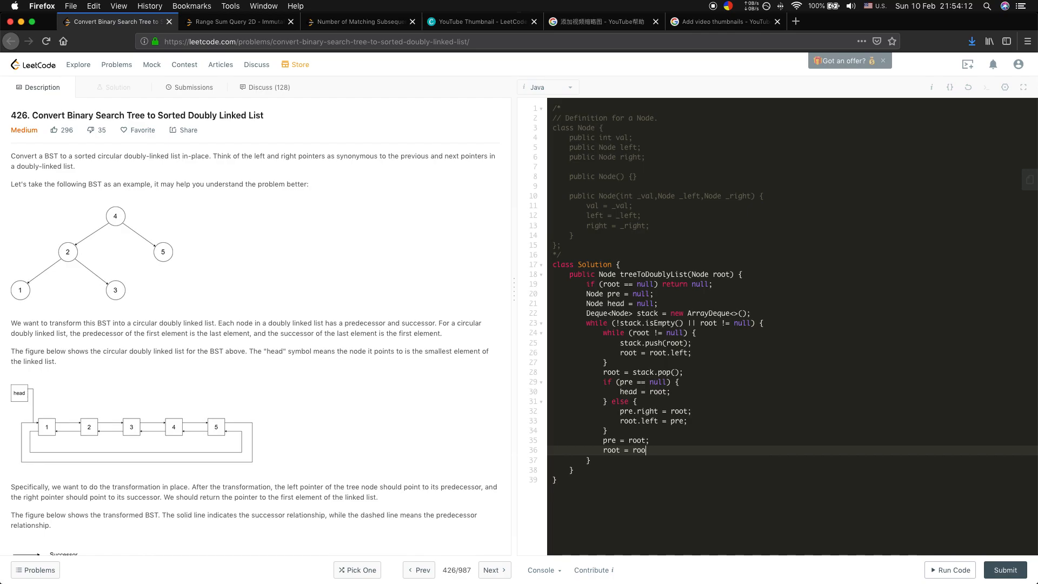
type("t.right;")
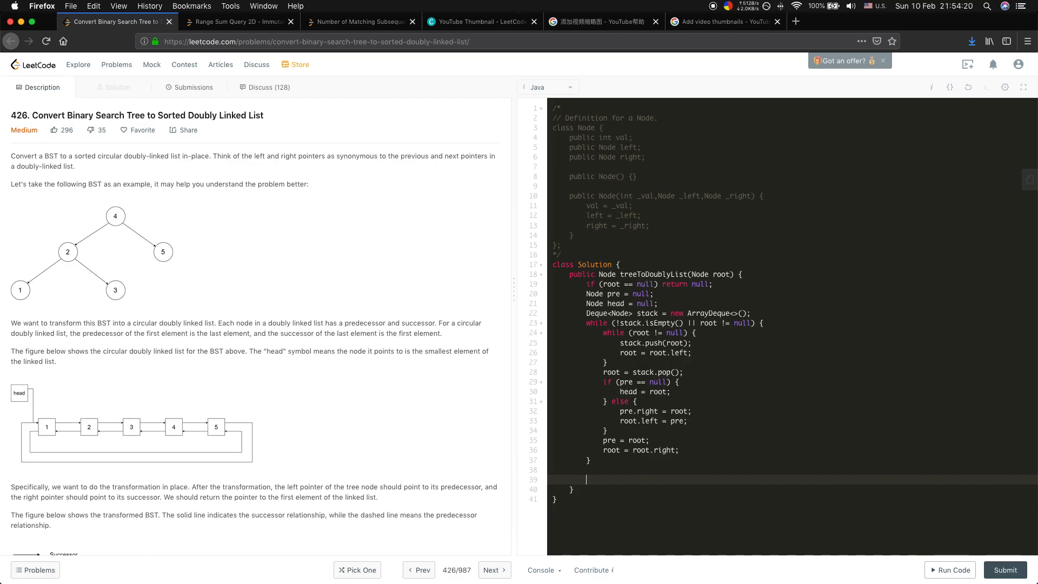
- Close the circle with pre.right = head; head.left = pre; return head; and run against the sample test
type("pre.right =")
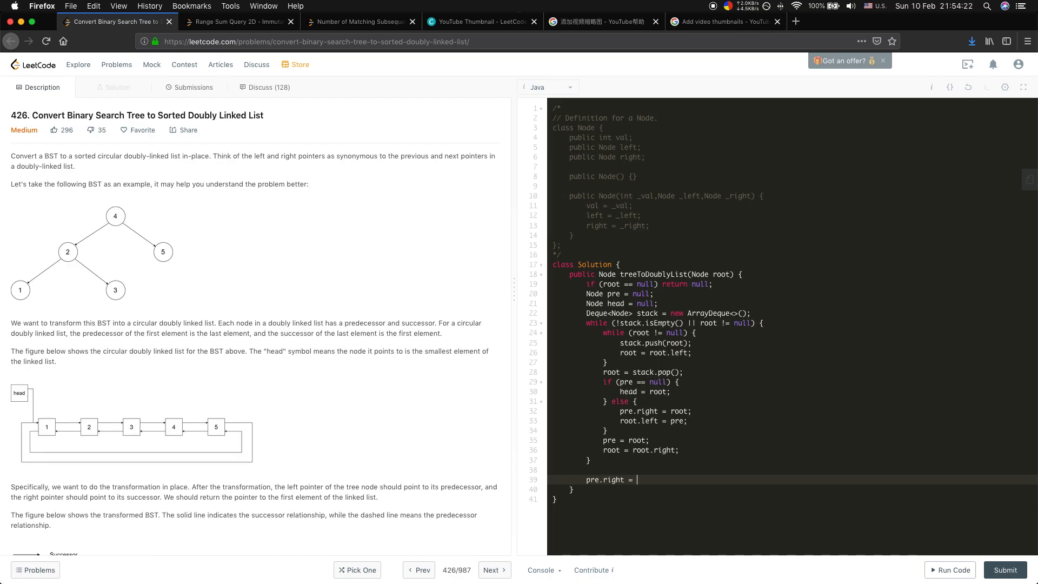
type("head;")
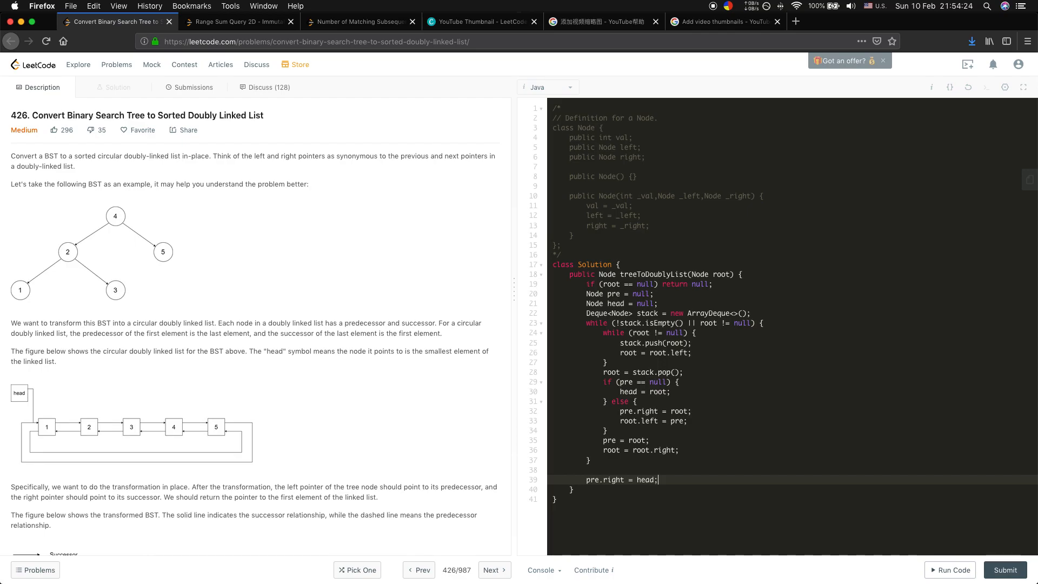
type("head.left = pr")
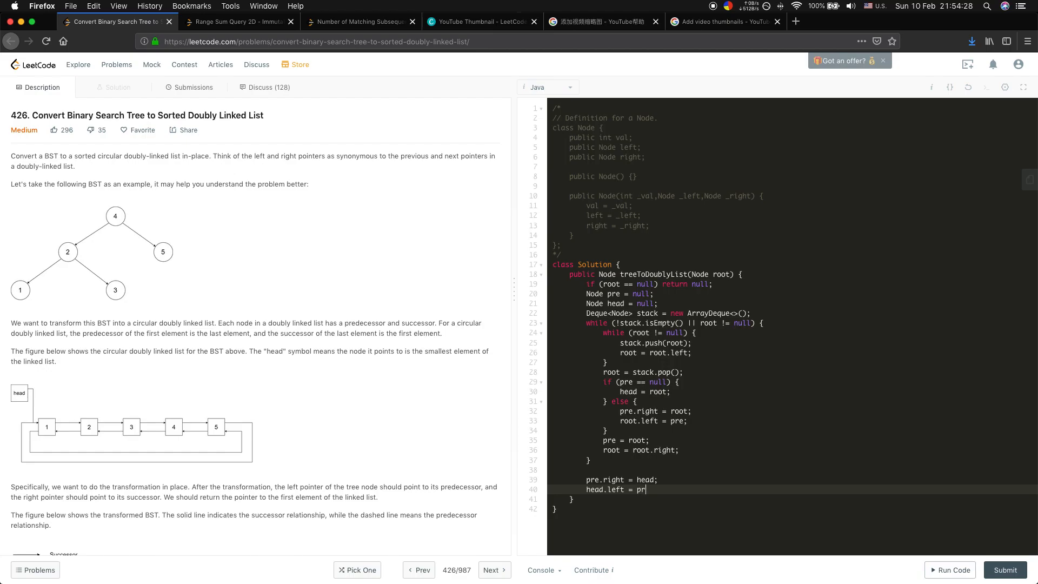
type("e;")
type("return head;")
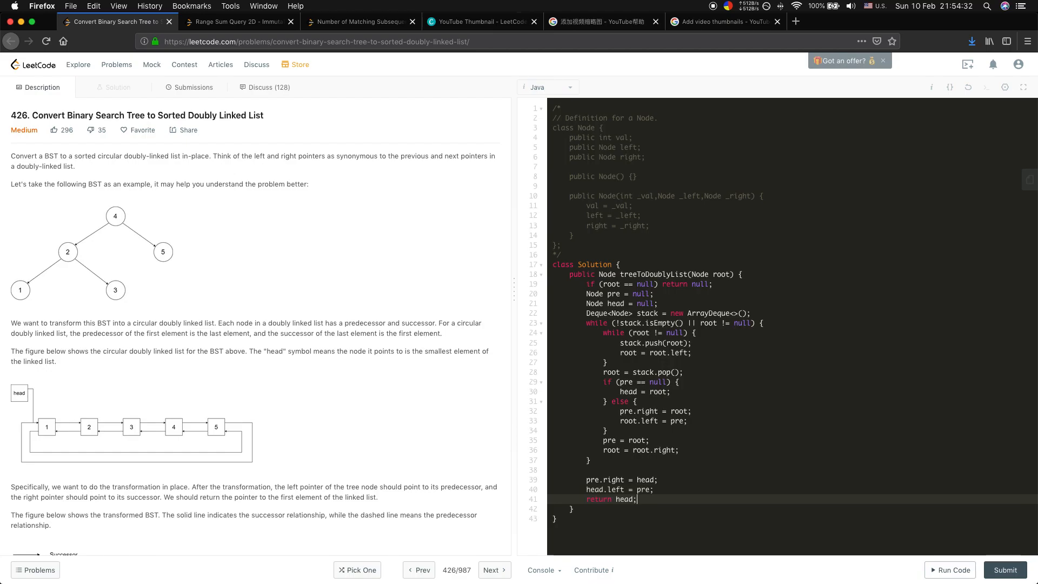
left_click(949, 569)
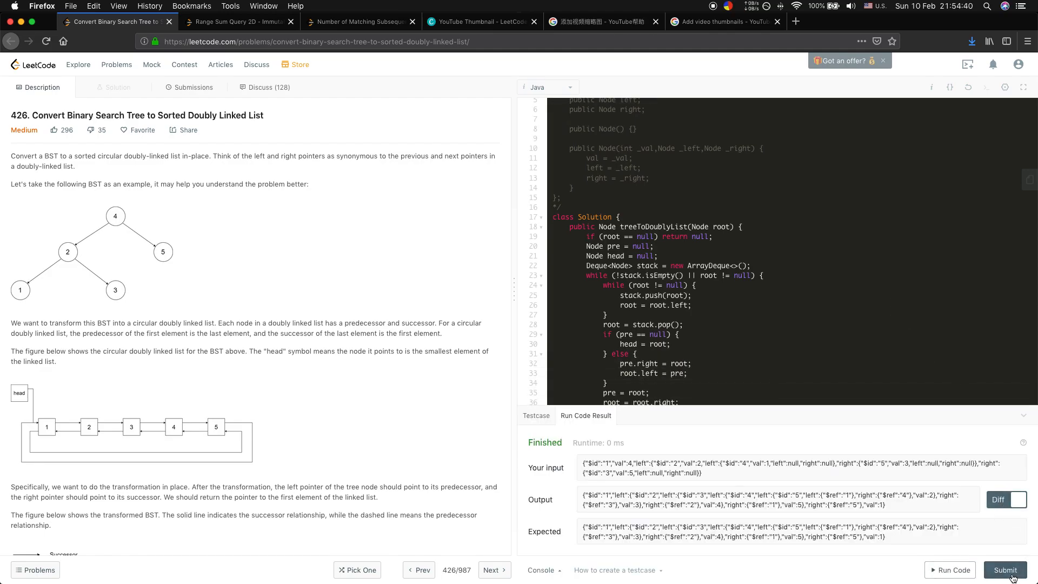
- Submit the solution and get it accepted at 3 ms, faster than 58.12% of Java submissions
left_click(1005, 570)
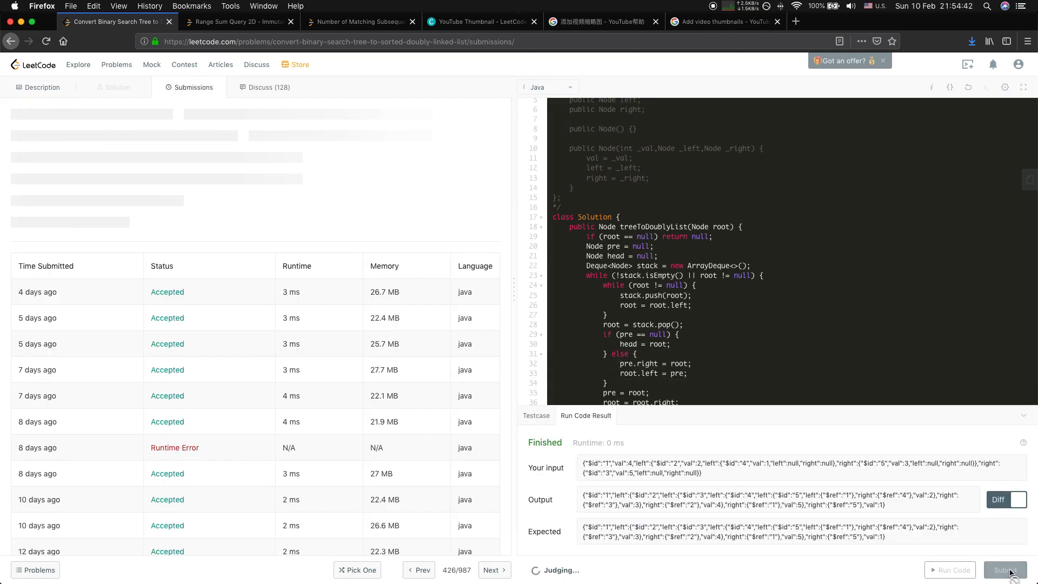
left_click(1005, 570)
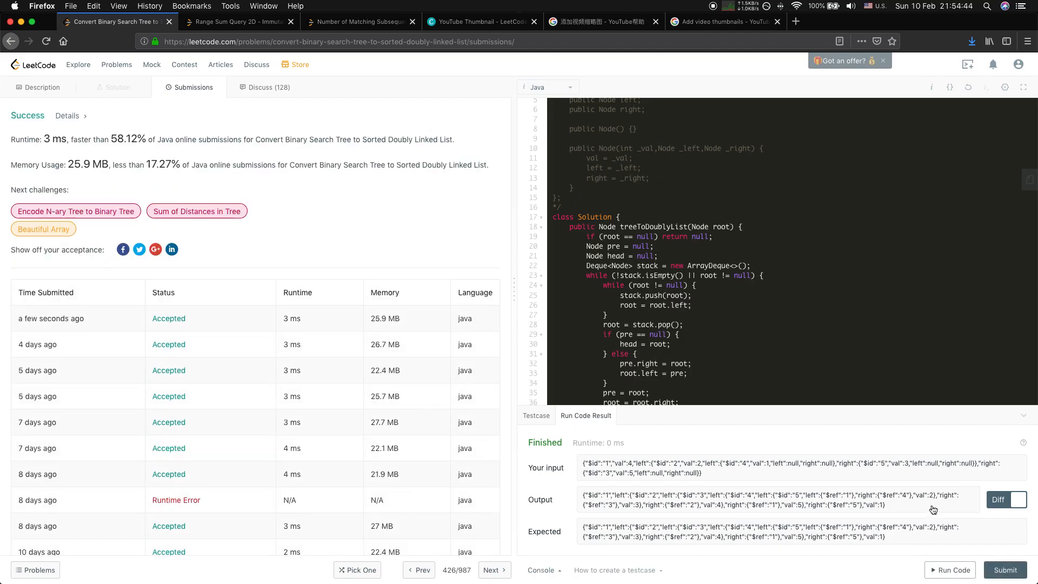